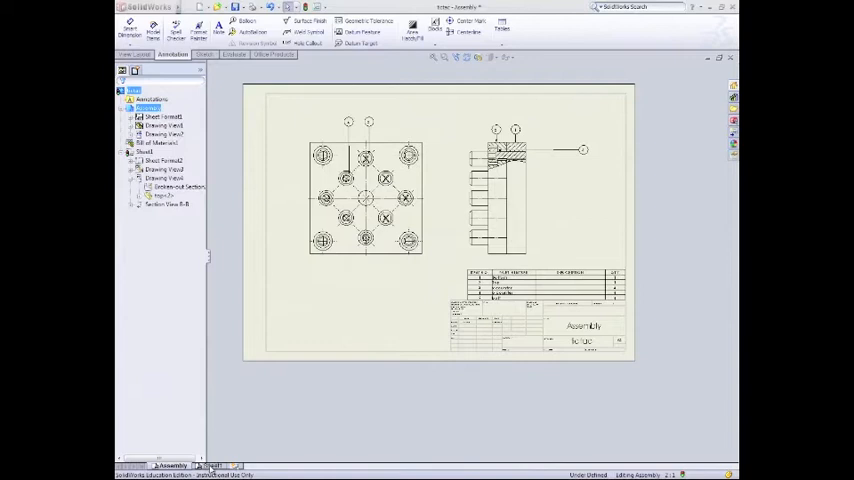
Switch to the example drawing showing the dimensioned plate views
left_click(208, 460)
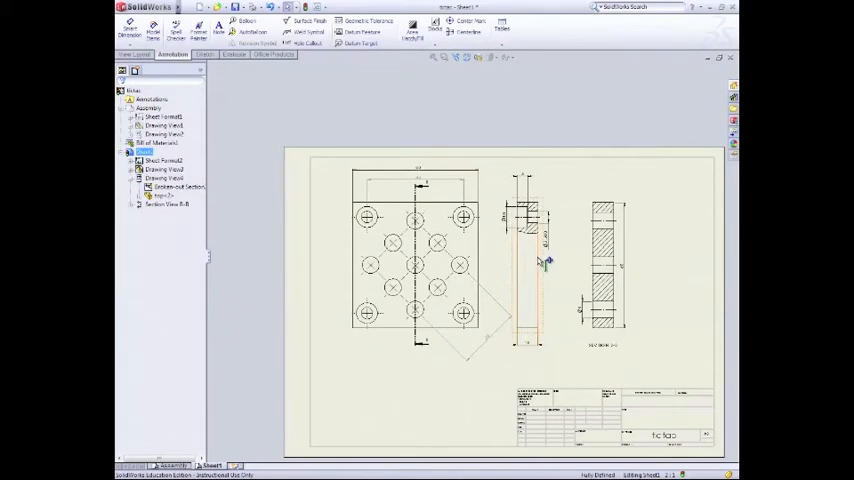
mouse_move(468, 228)
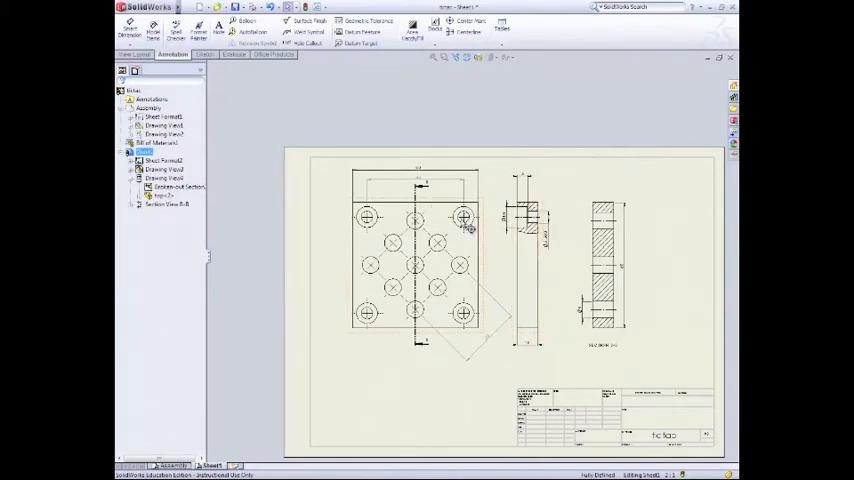
mouse_move(462, 230)
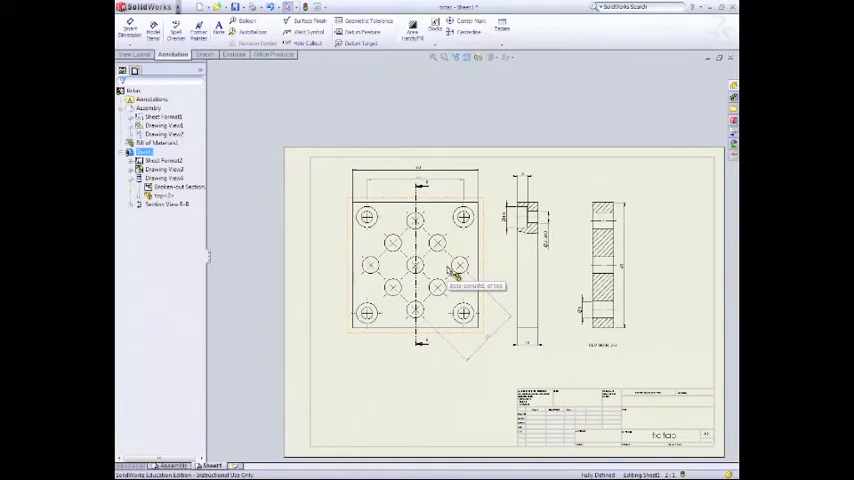
Delete all drawing views, confirming Yes to All, leaving only the border and title block
right_click(208, 464)
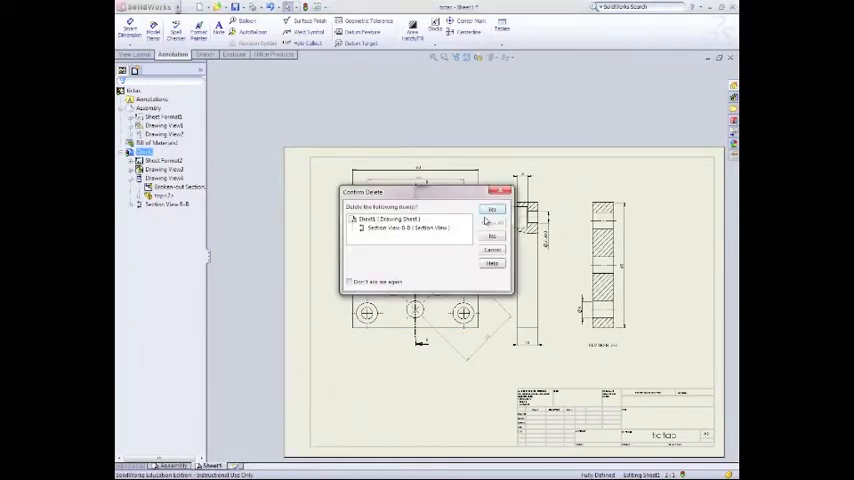
left_click(492, 208)
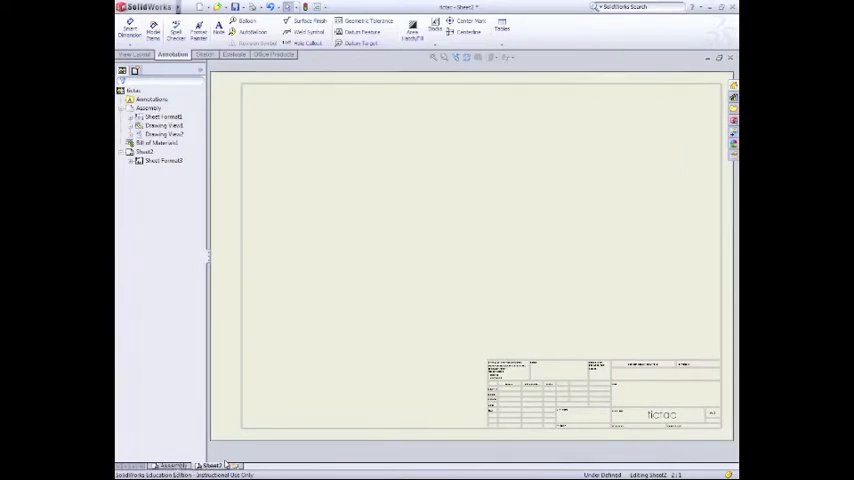
Save the emptied drawing as a new file named 'tictactoe'
left_click(184, 8)
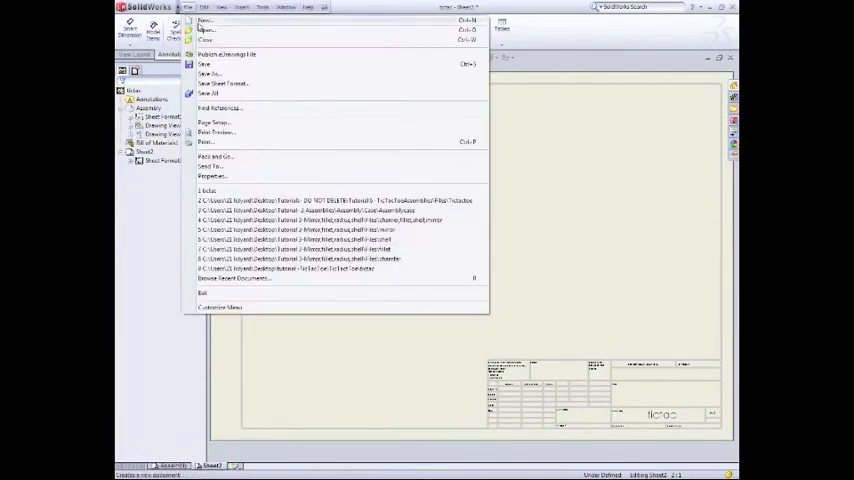
left_click(412, 168)
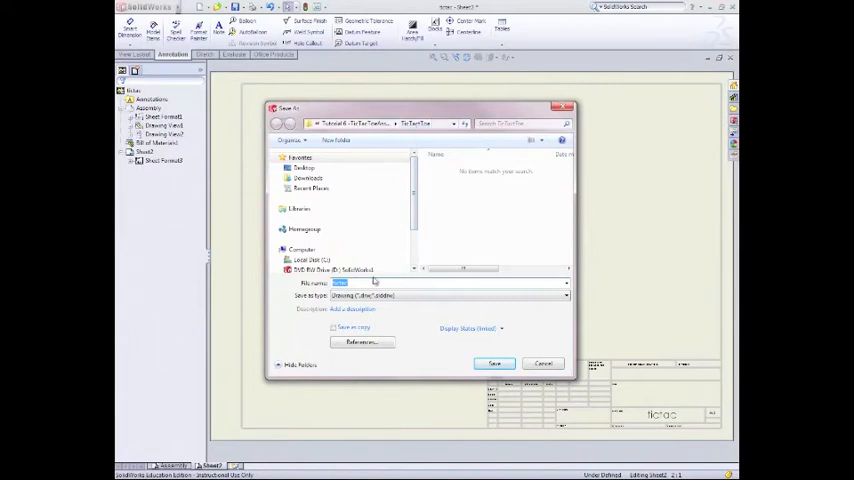
type("tictactoe")
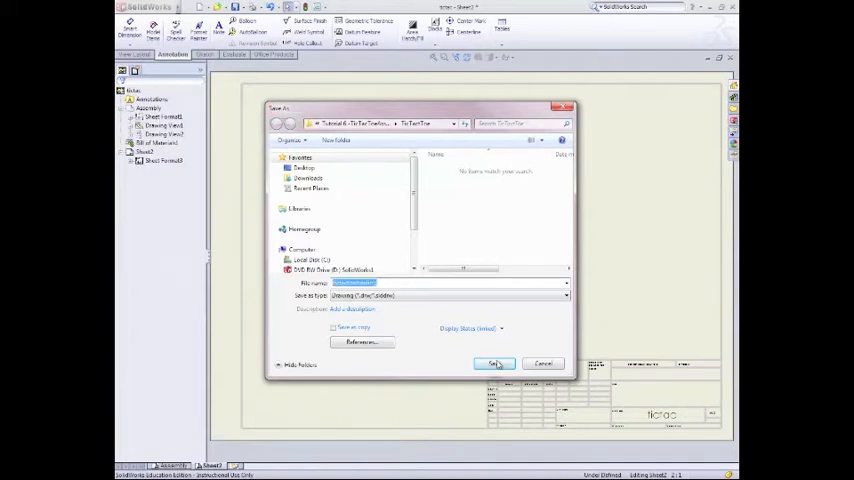
left_click(492, 364)
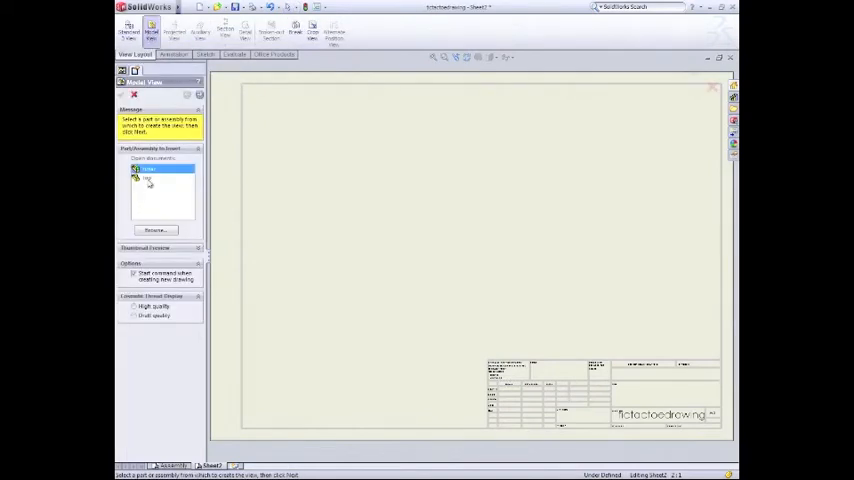
Place the plate part's top view on the sheet with a projected side view to its right
left_click(150, 180)
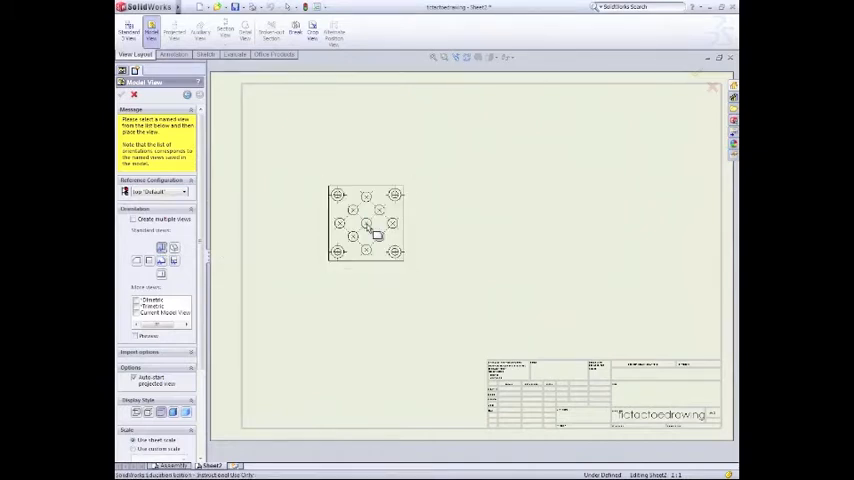
left_click(364, 222)
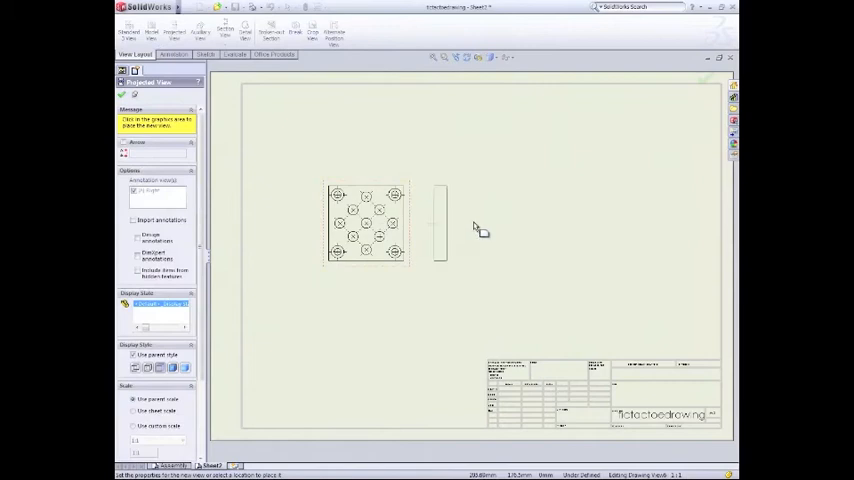
mouse_move(470, 228)
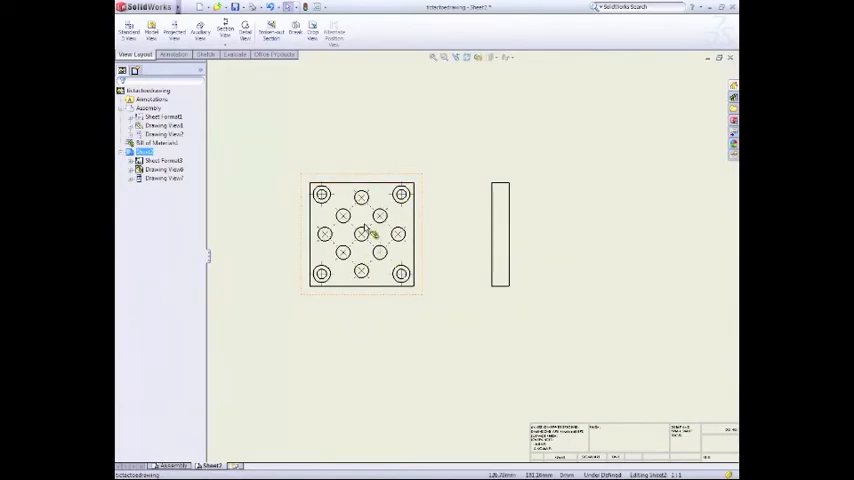
mouse_move(366, 236)
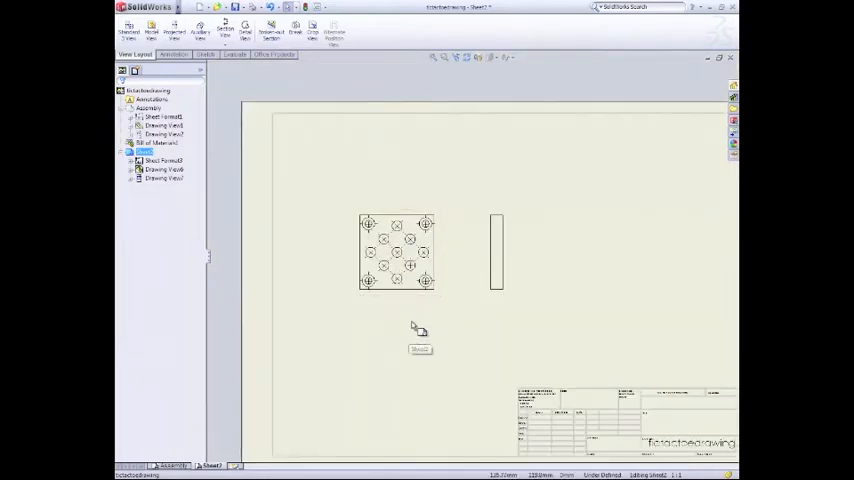
Rename the sheet to 'top' through Sheet Properties
right_click(416, 328)
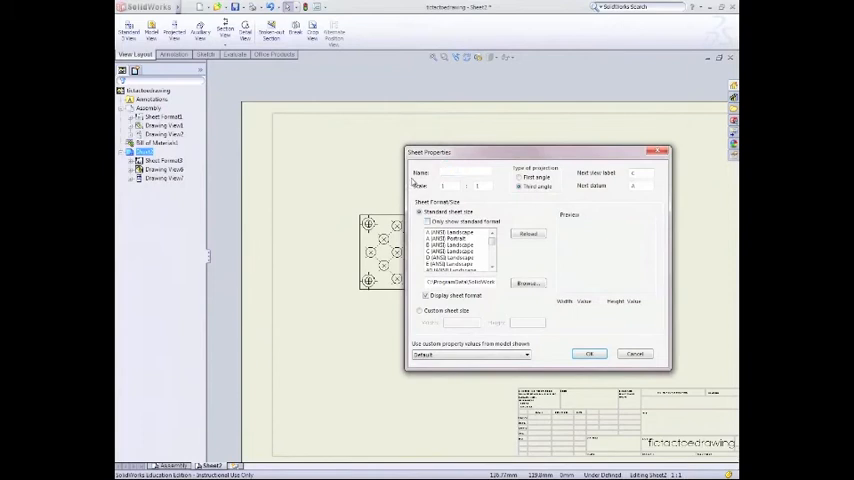
type("top")
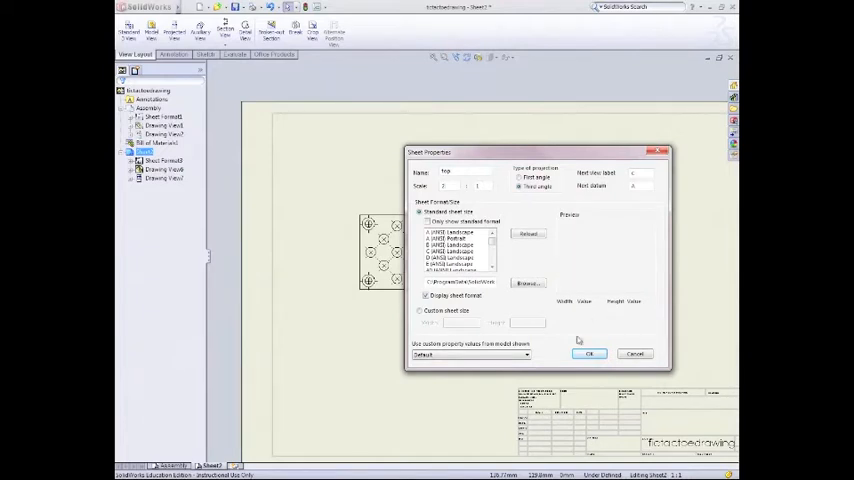
left_click(588, 352)
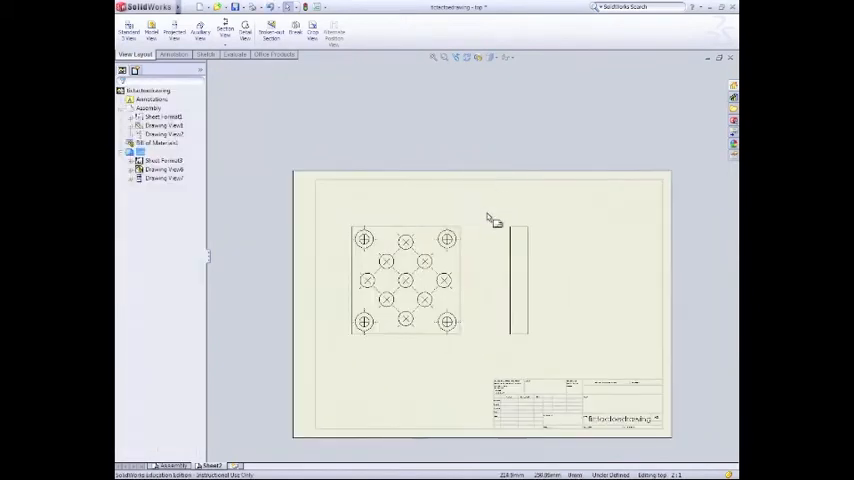
mouse_move(468, 200)
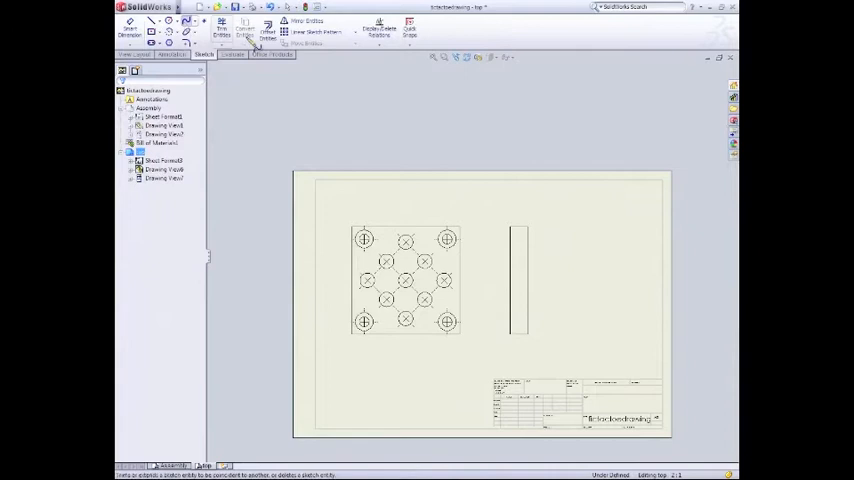
mouse_move(556, 220)
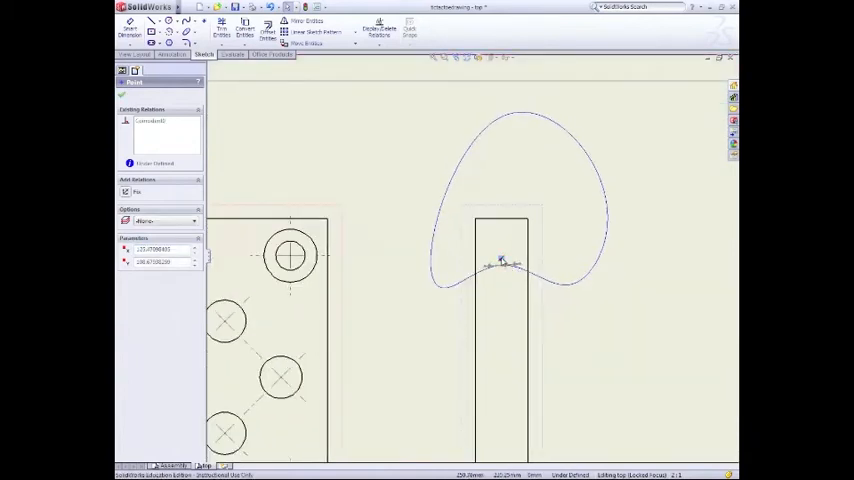
Finish the closed spline around the side view's top end and crop the view to it
right_click(500, 262)
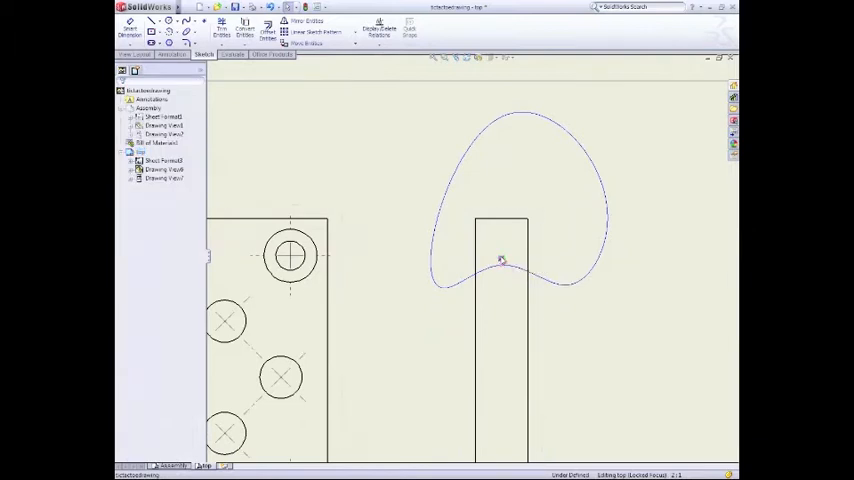
left_click(502, 262)
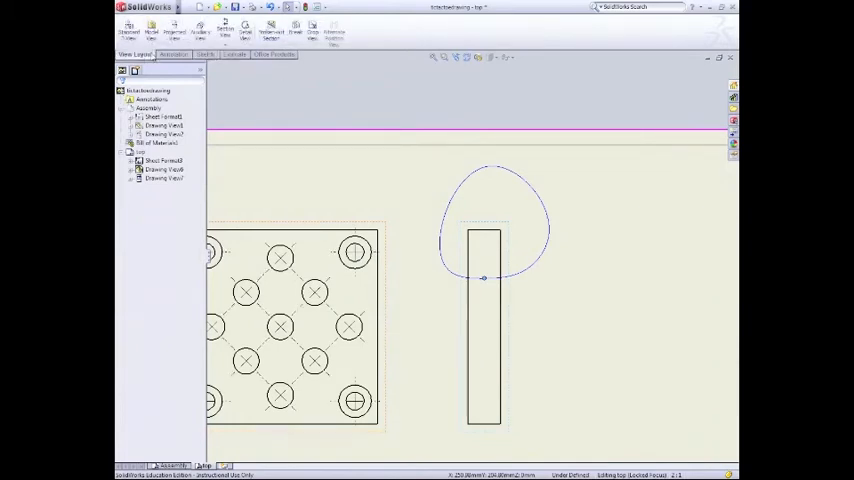
left_click(272, 26)
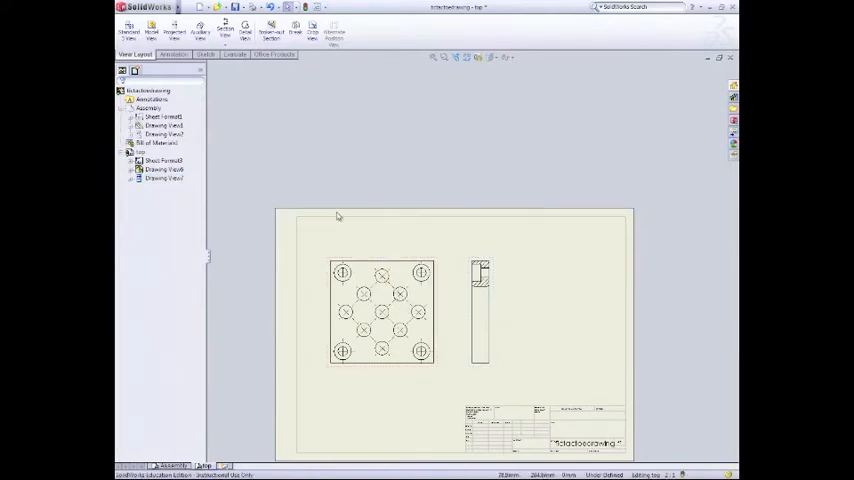
Cut section C-C through the top view's hole pattern and place it right of the side view
left_click(232, 28)
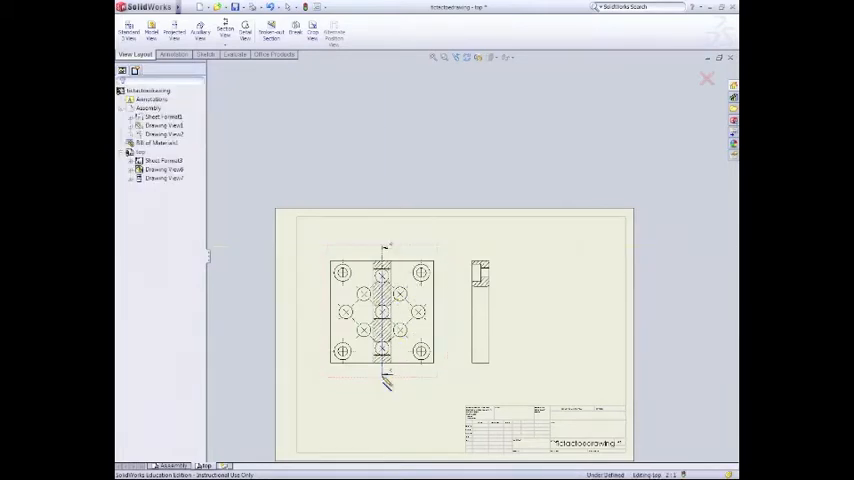
left_click(224, 22)
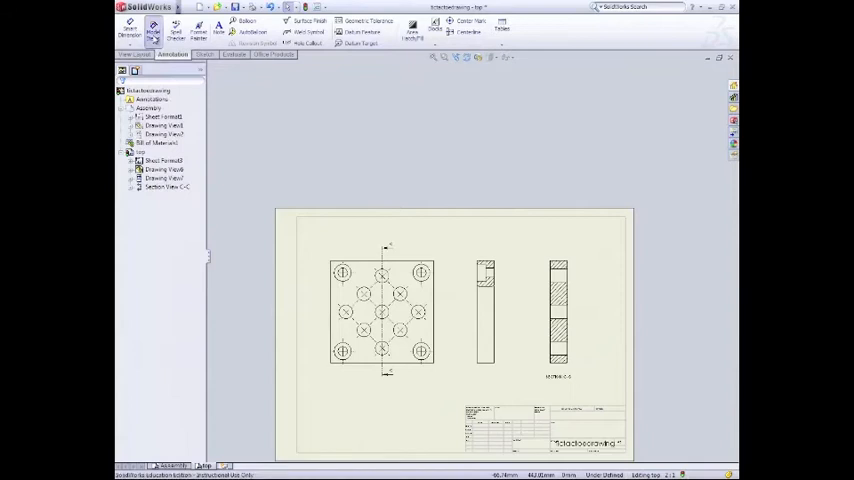
Dimension the top, side and section views with Smart Dimension from the Annotation tools
left_click(150, 30)
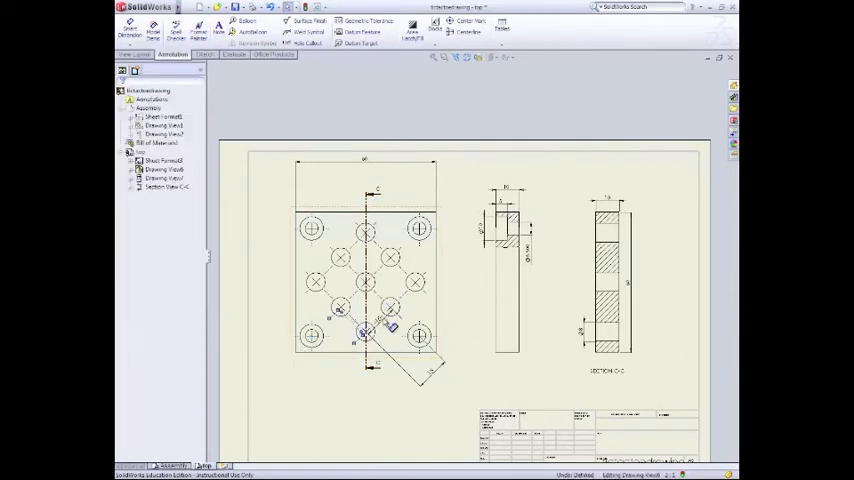
Add dimensions to the front and section views, ending with a hole leader on the top view
left_click(360, 332)
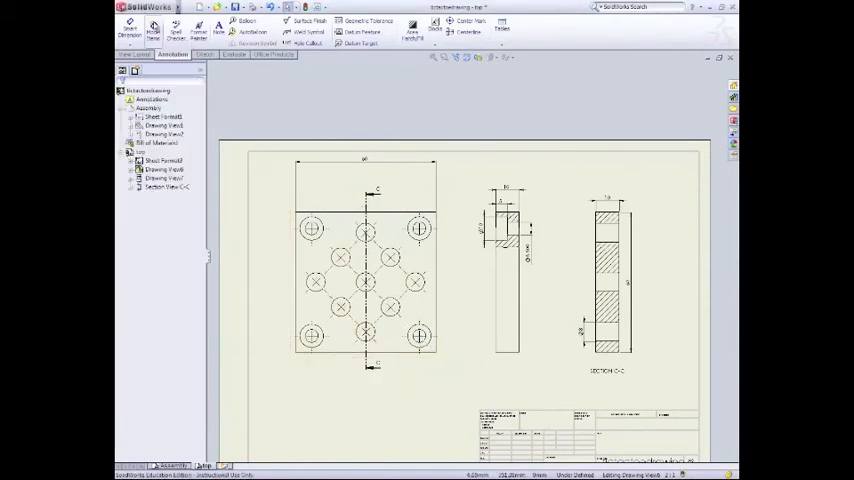
mouse_move(126, 30)
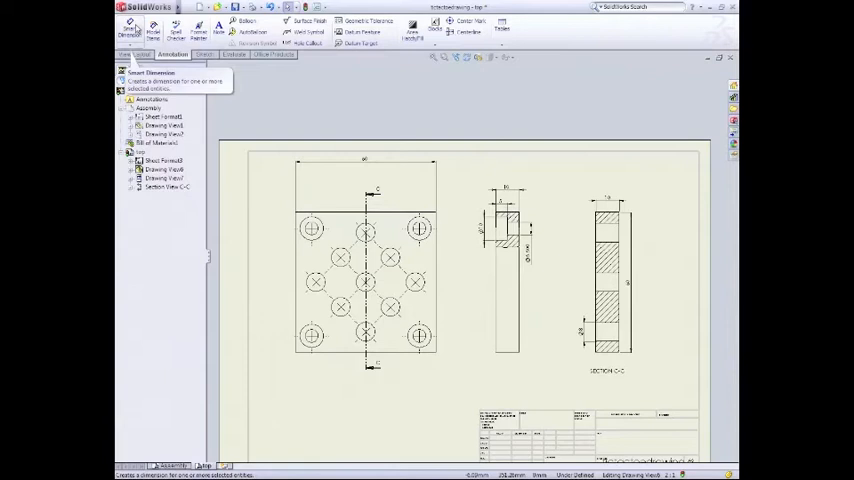
left_click(132, 28)
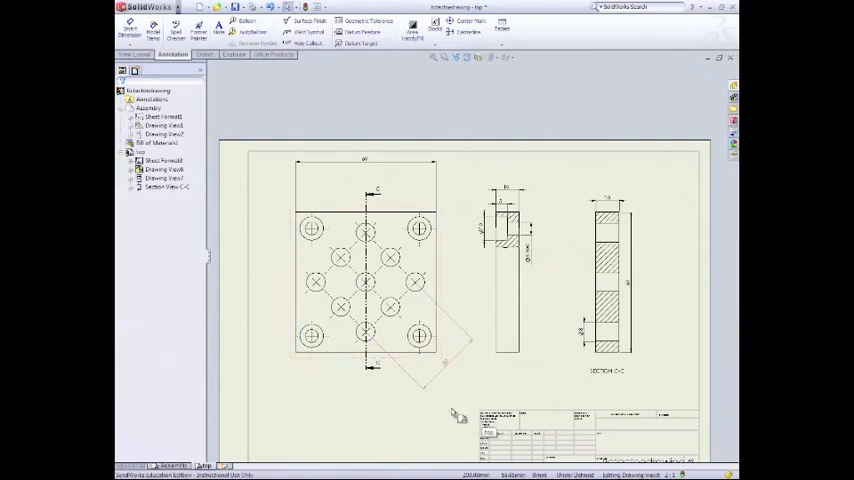
left_click(130, 24)
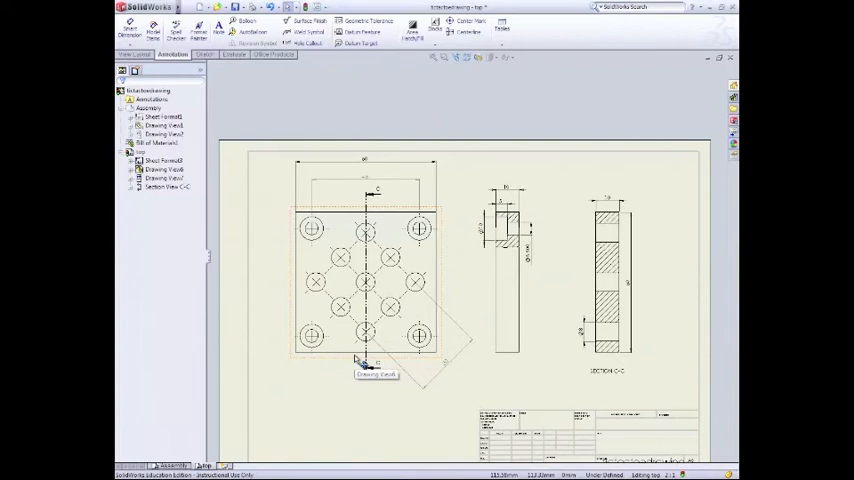
mouse_move(360, 362)
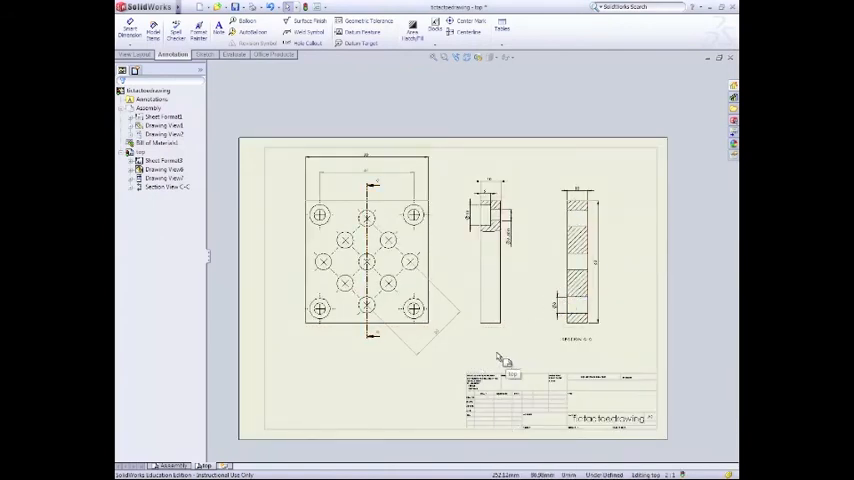
Edit the sheet format and enter 'Top' as the part name in the title block
right_click(496, 358)
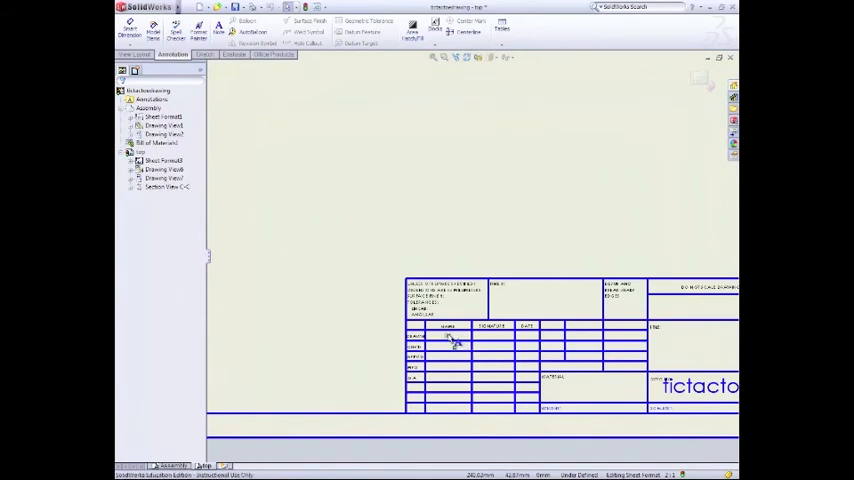
left_click(448, 336)
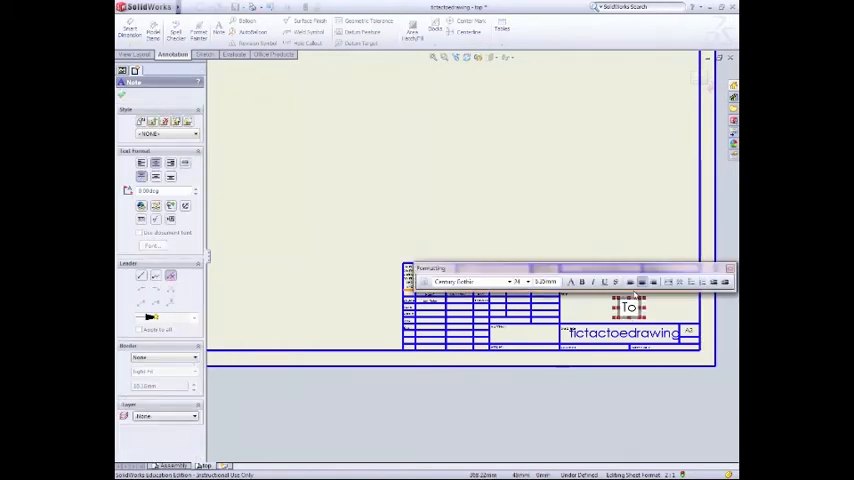
type("Top")
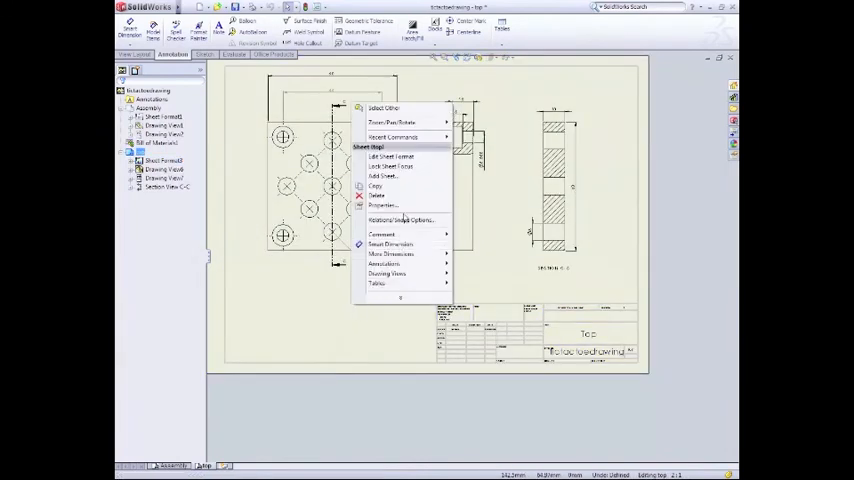
Leave title-block editing and return to the dimensioned Top plate sheet
left_click(628, 272)
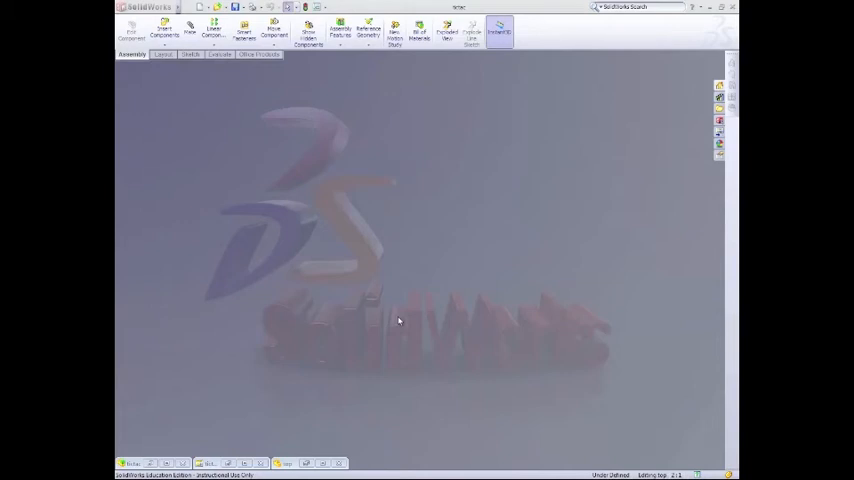
mouse_move(404, 322)
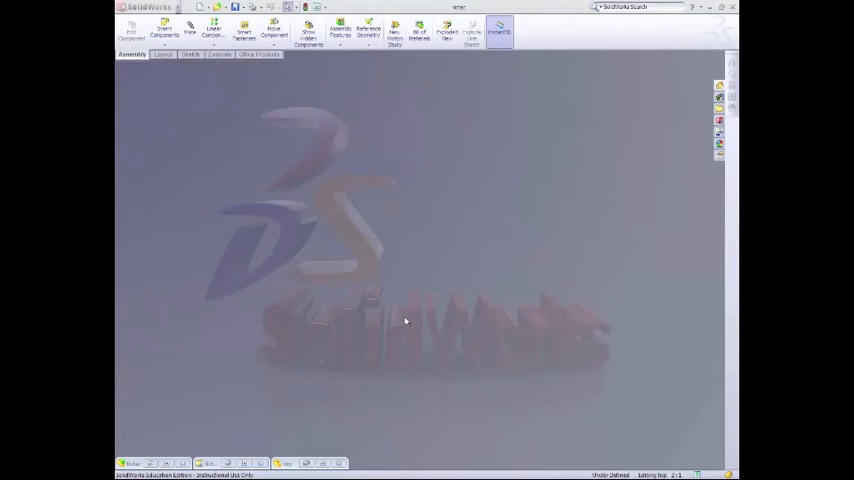
mouse_move(400, 320)
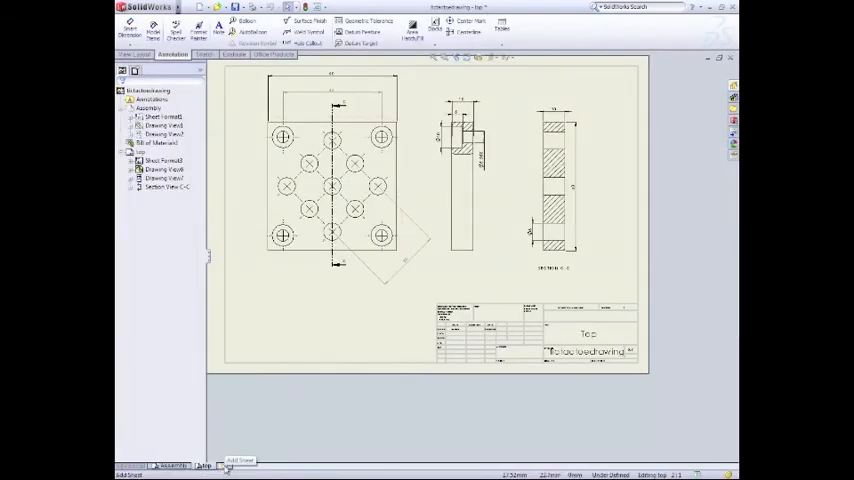
Add a new sheet and insert a Model View of the four-hole plate with top and side views
left_click(208, 464)
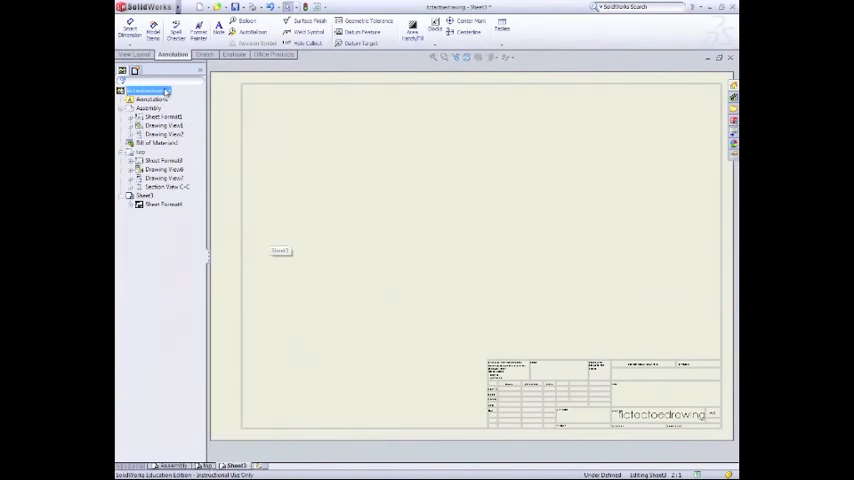
left_click(132, 54)
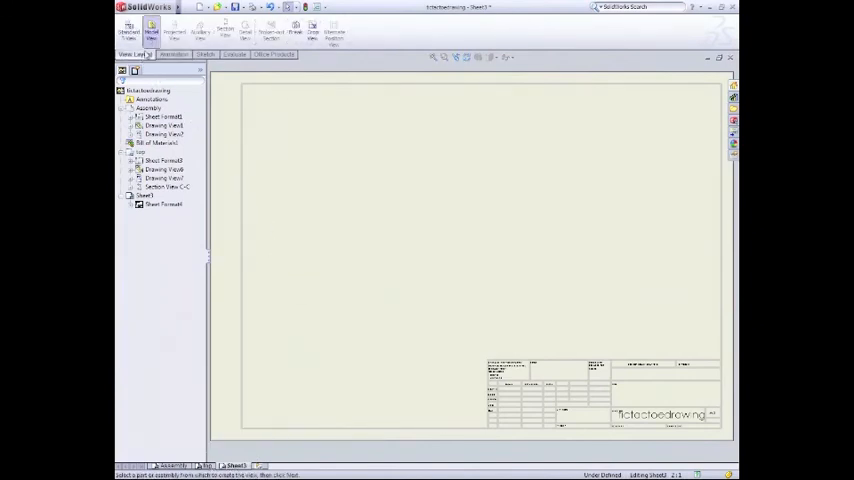
left_click(148, 24)
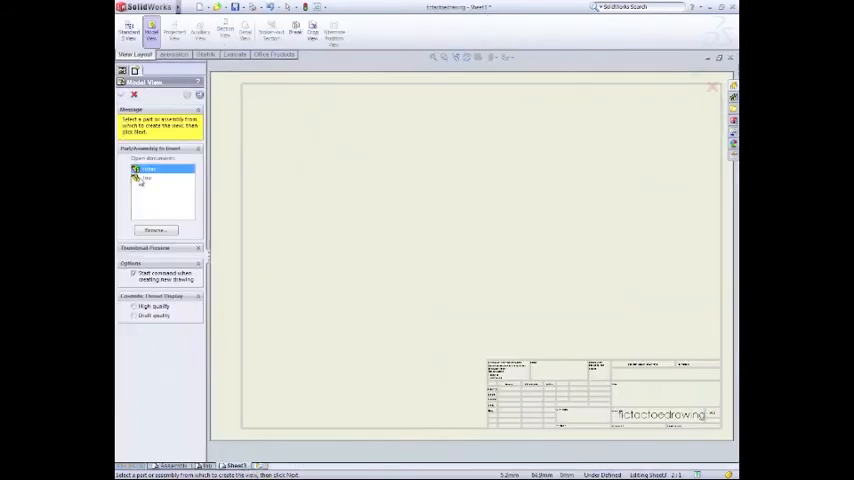
left_click(148, 184)
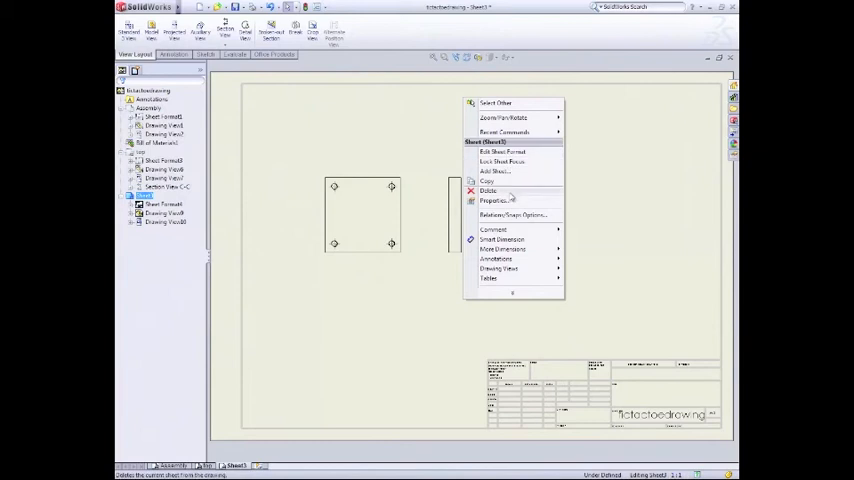
Rename the new sheet 'Bottom' and set its scale to 2:1 in Sheet Properties
left_click(490, 200)
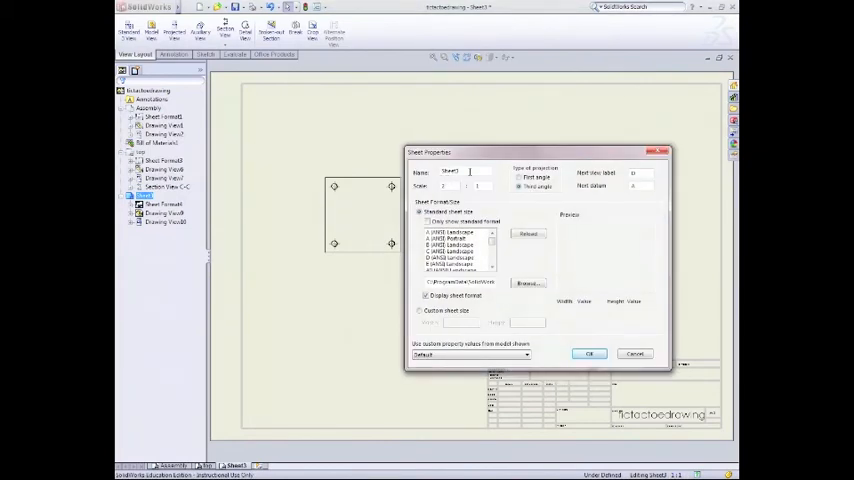
type("Bottom")
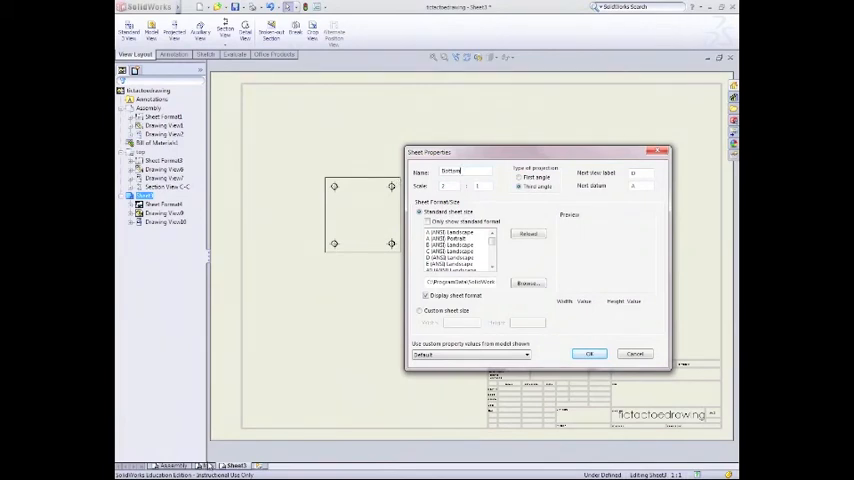
left_click(588, 352)
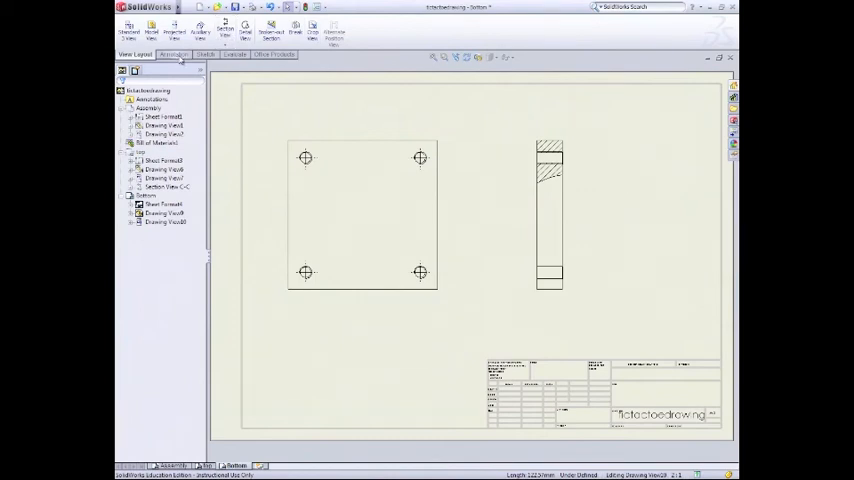
Use Smart Dimension to dimension the width and height of the square bottom plate
left_click(176, 54)
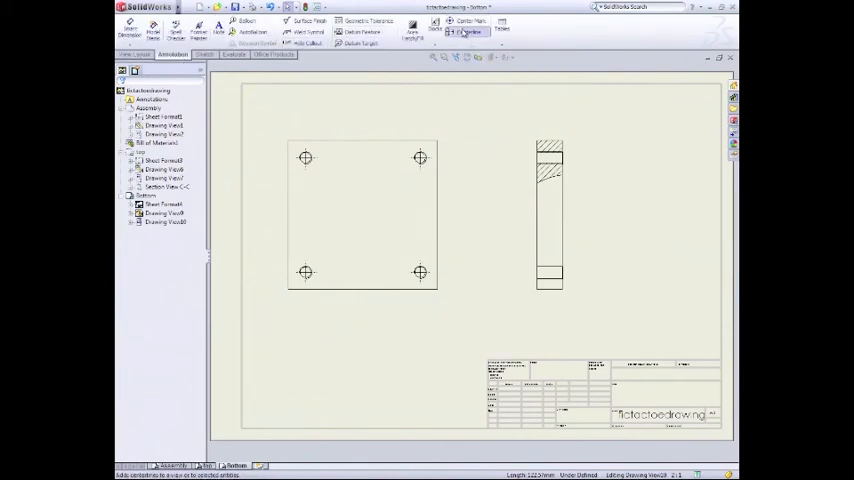
left_click(462, 32)
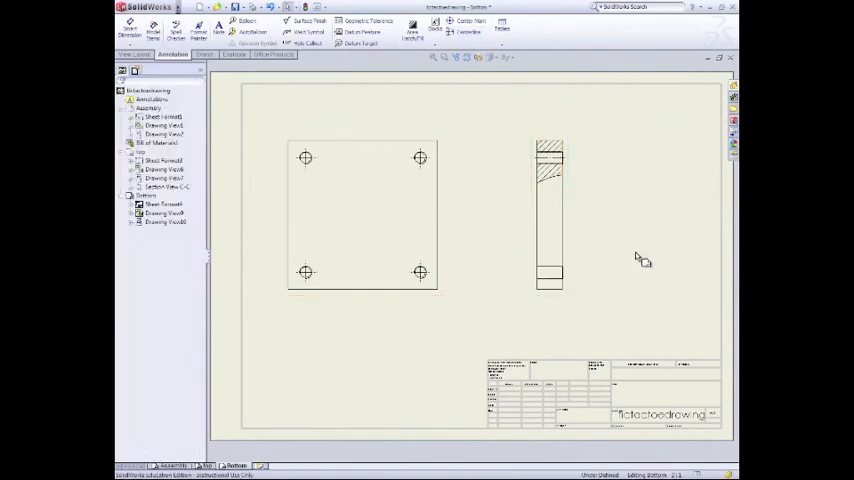
mouse_move(644, 250)
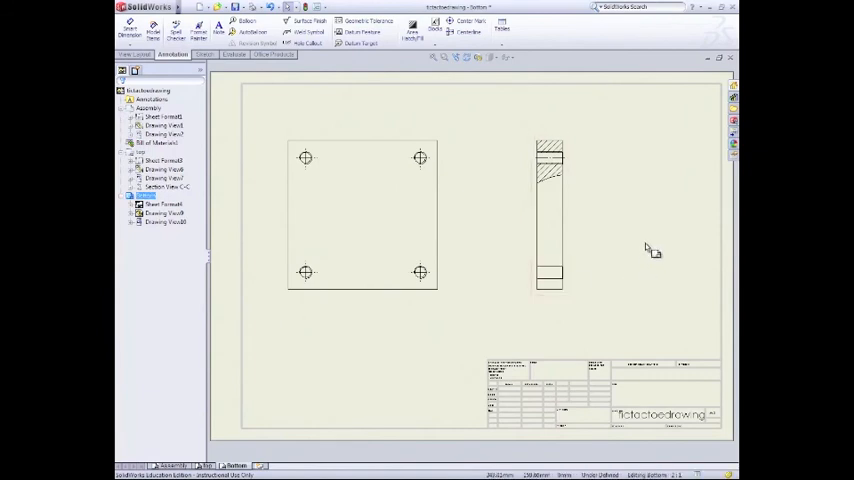
mouse_move(644, 248)
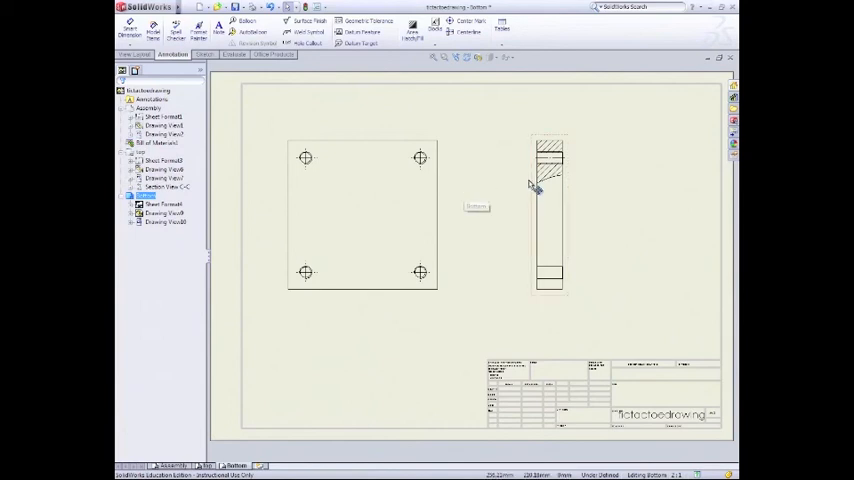
mouse_move(130, 30)
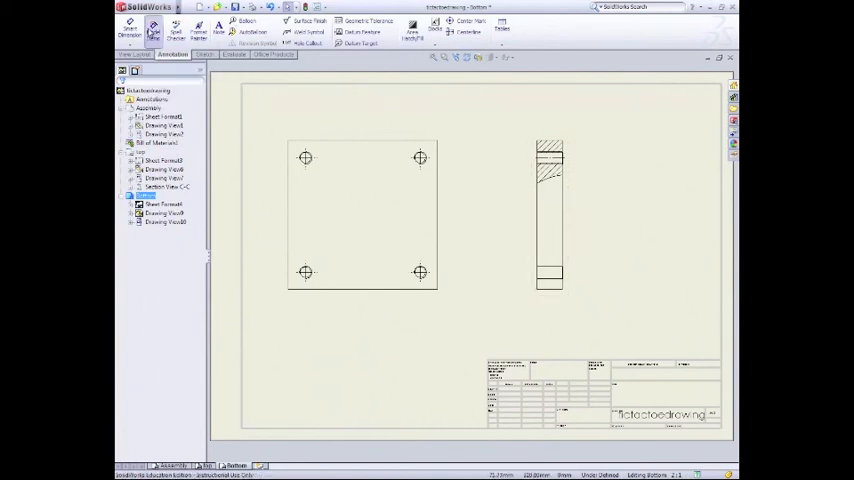
left_click(144, 30)
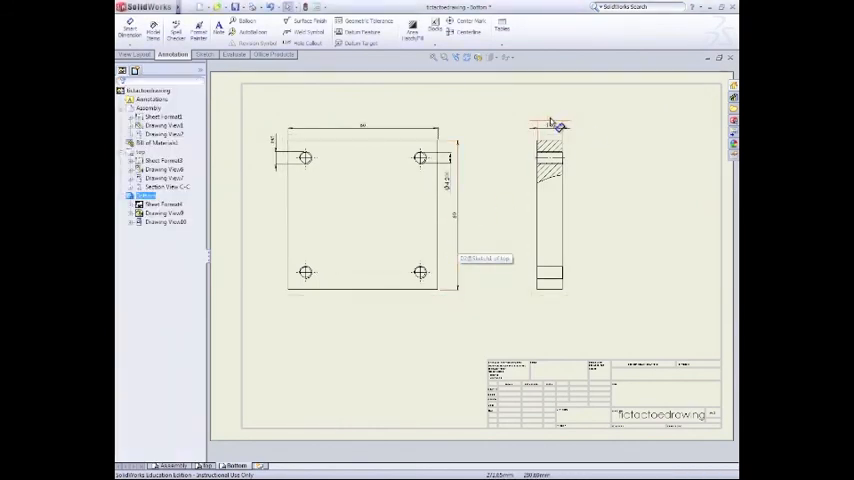
Place the remaining dimensions, including hole positions, on the bottom plate's top view
left_click(556, 128)
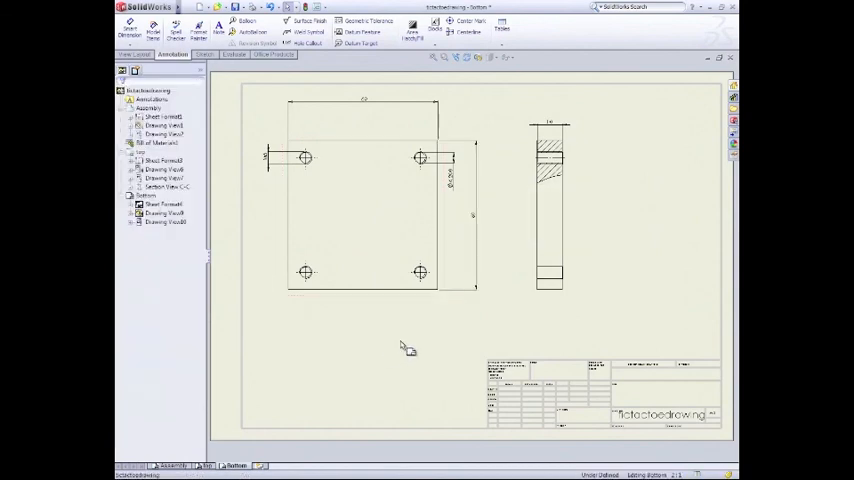
right_click(402, 348)
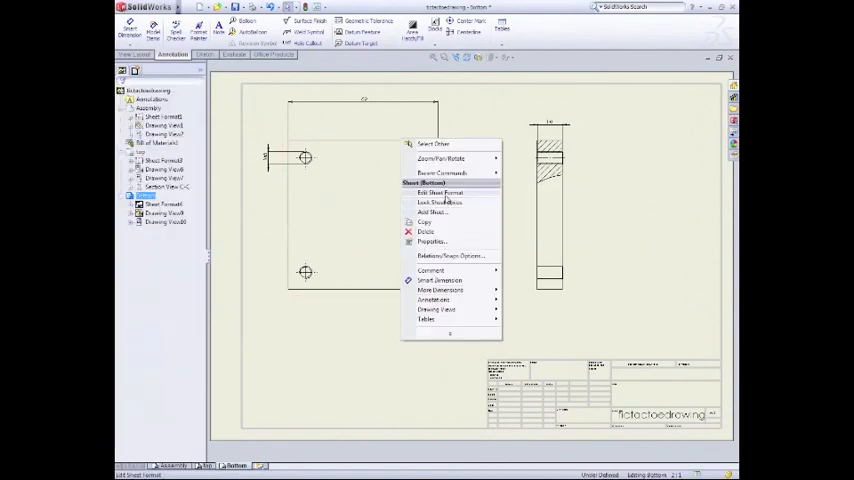
Enter 'Bottom' as the part name in the Bottom sheet's title block
left_click(430, 192)
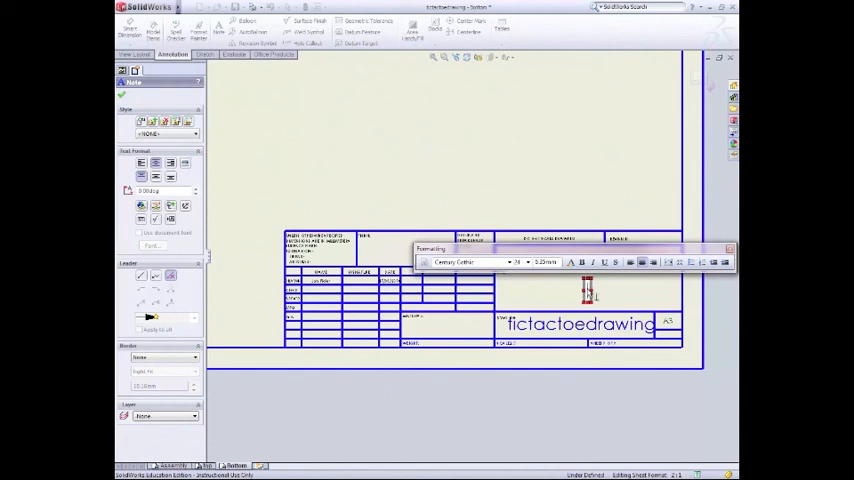
type("Bottom")
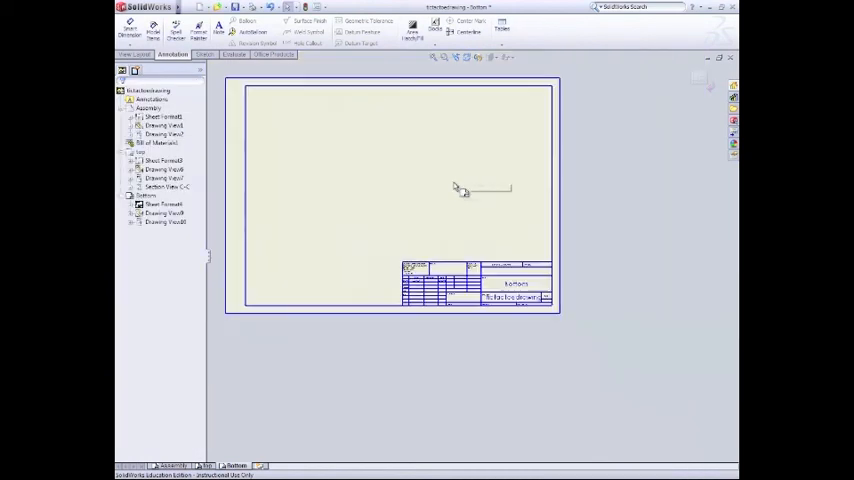
Exit title-block editing, Save All modified documents and confirm the view update prompt
right_click(454, 188)
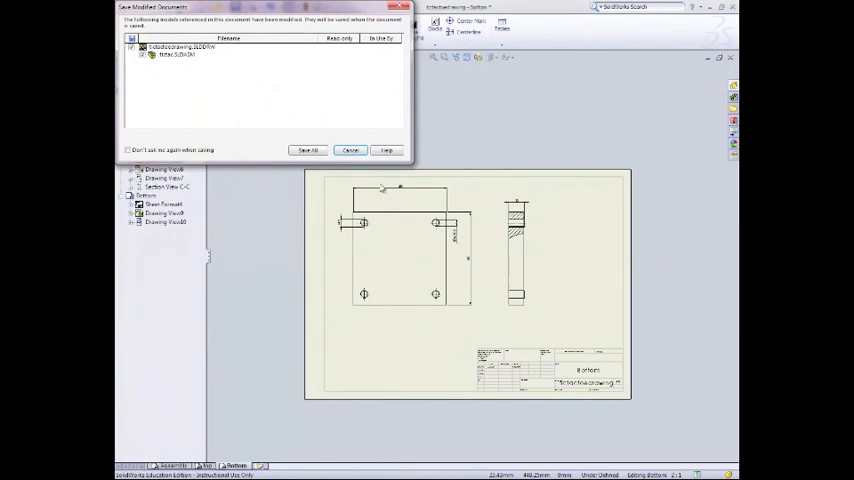
left_click(308, 150)
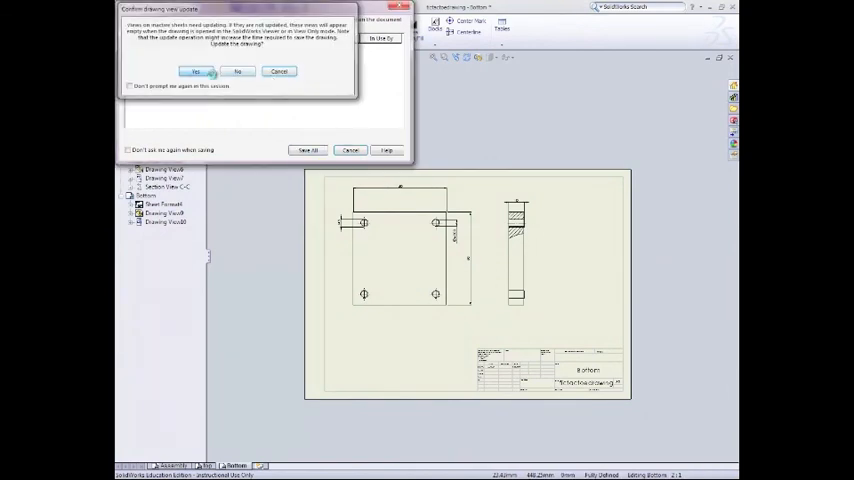
left_click(190, 72)
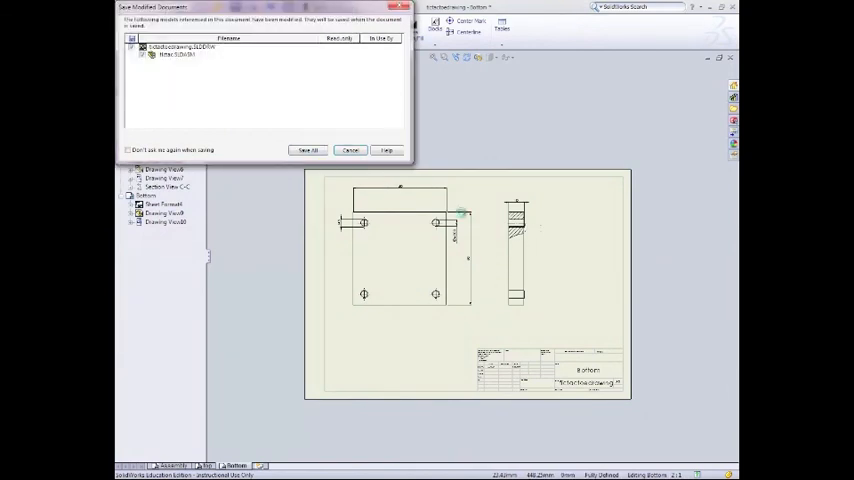